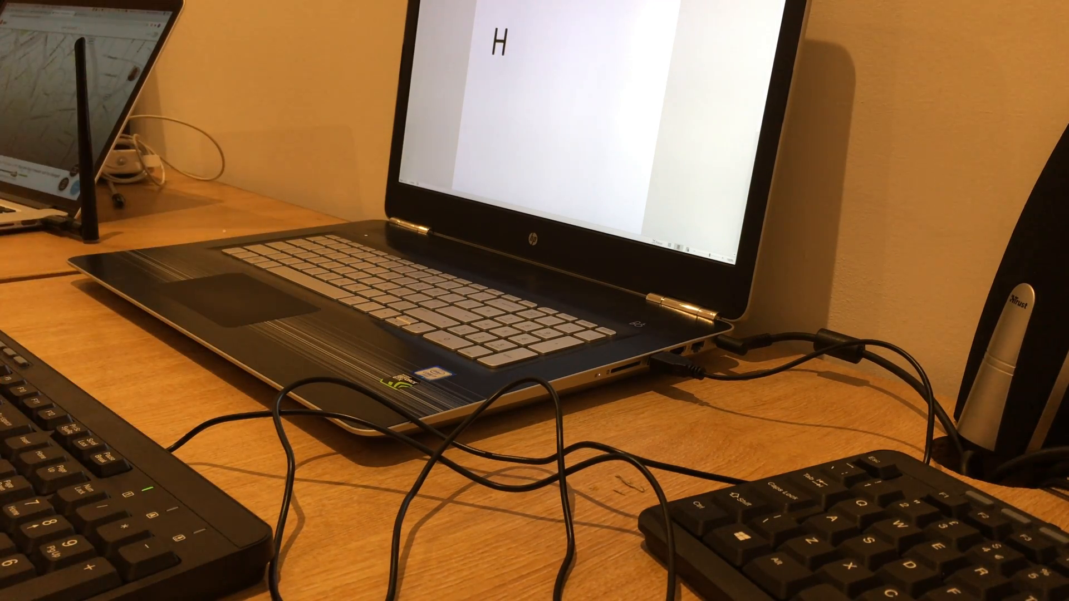
type("ell")
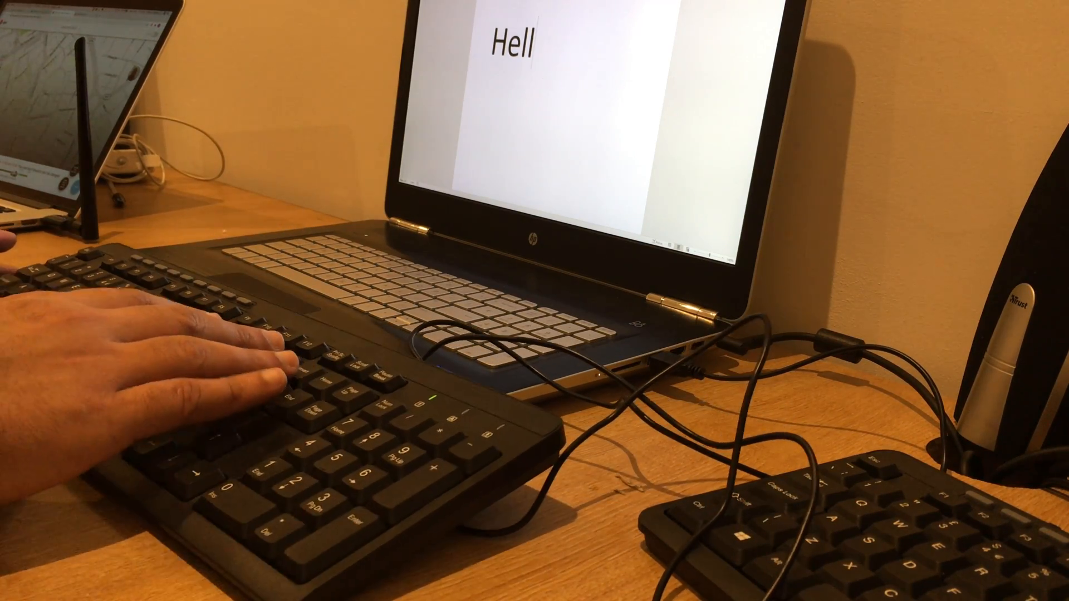
type("o")
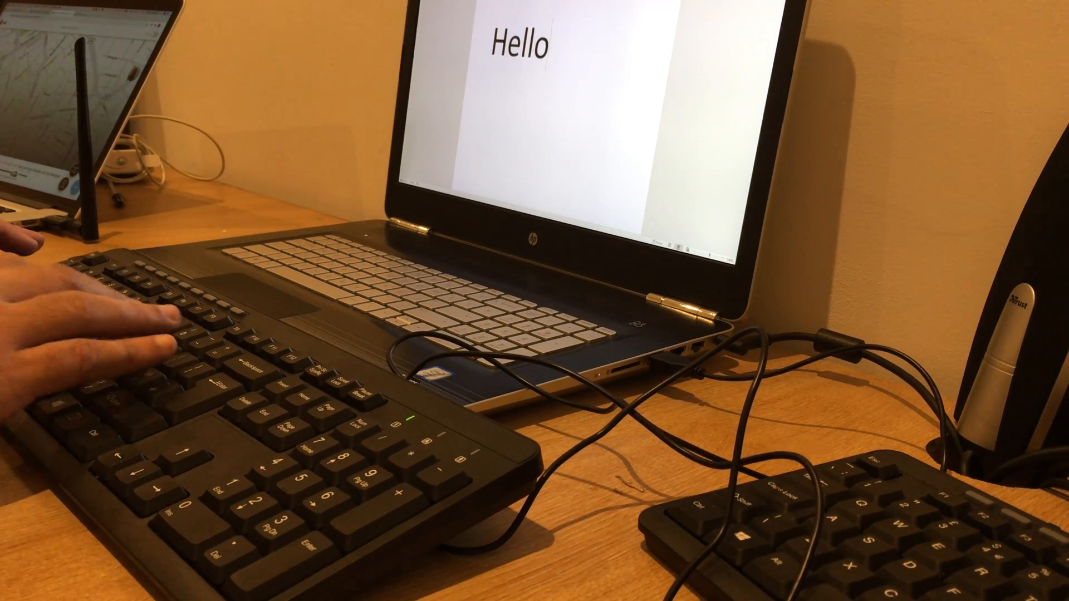
type("World")
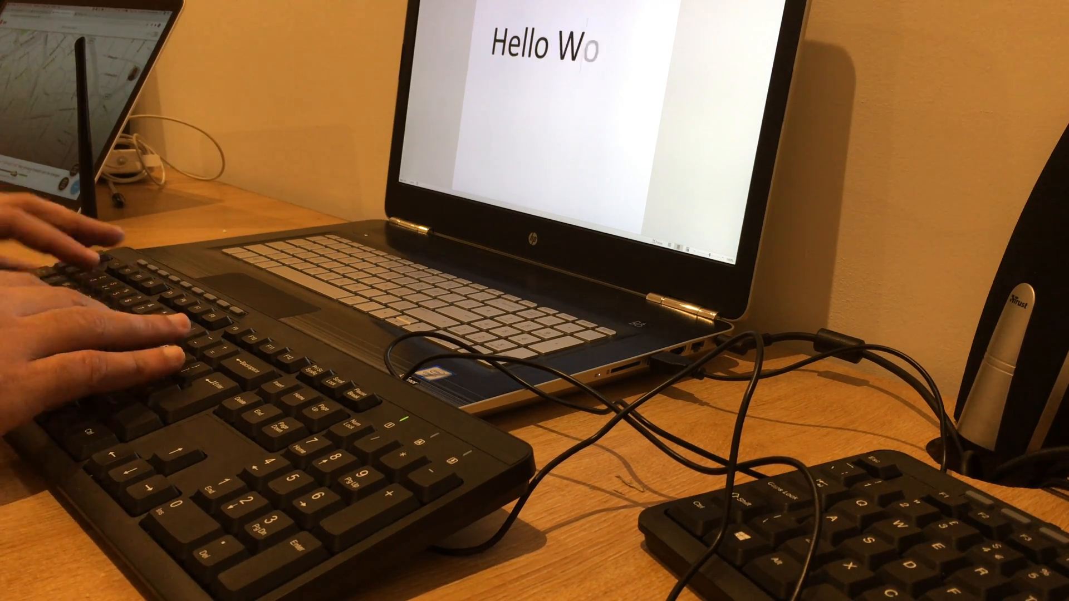
type("ir")
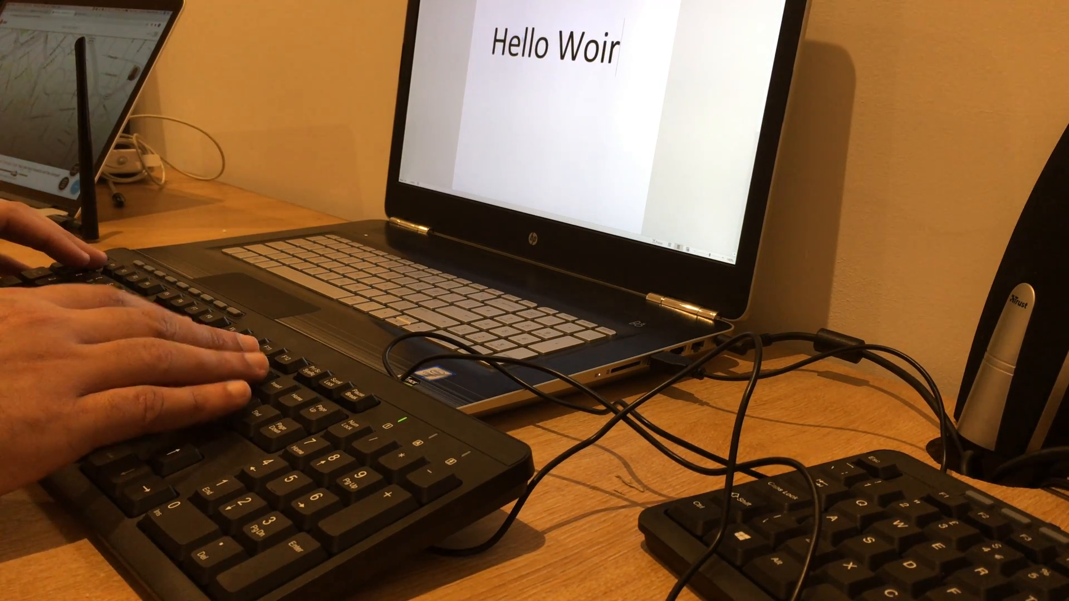